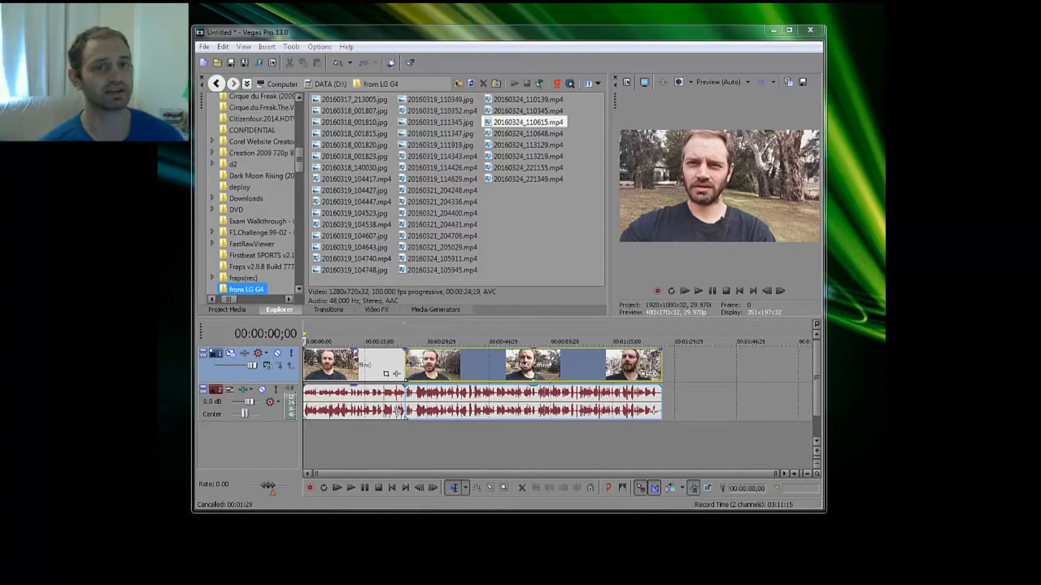
mouse_move(335, 219)
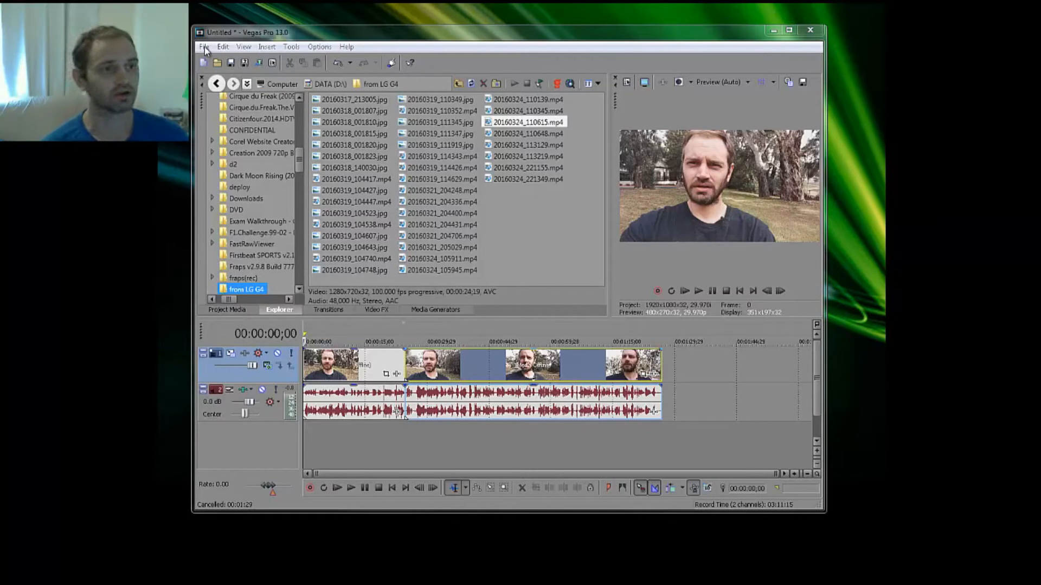
Show the File menu of the untitled Vegas project.
left_click(204, 47)
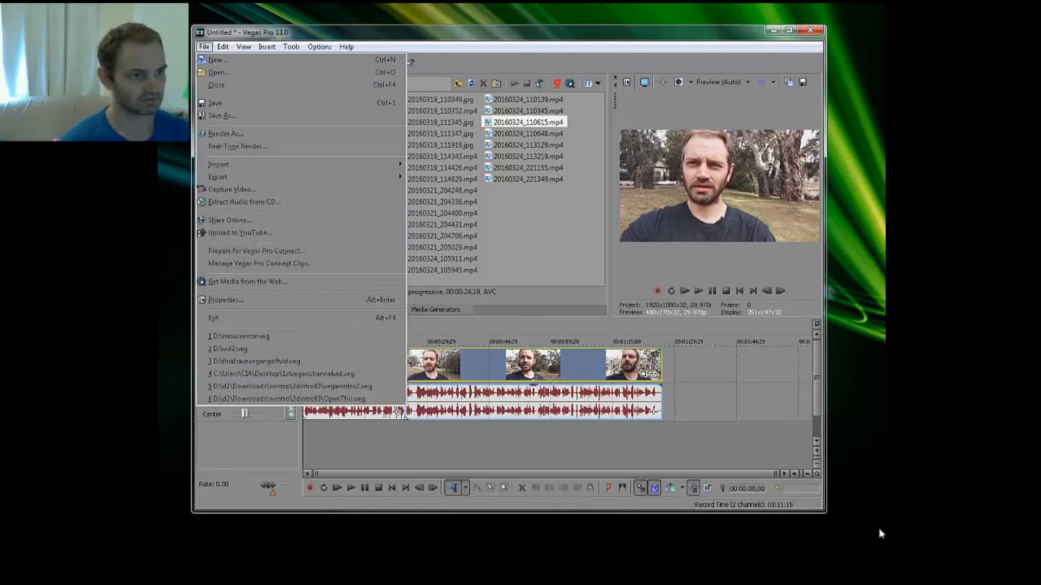
mouse_move(257, 134)
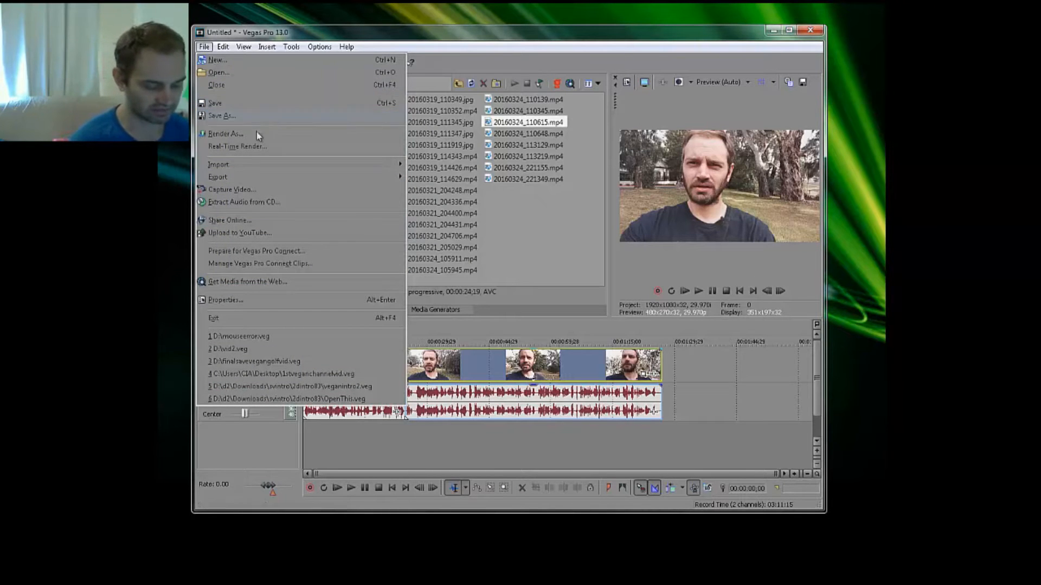
Start Render As with output cputest.mp4 on D:\, Sony AVC/MVC Internet 1920x1080-30p template.
left_click(226, 133)
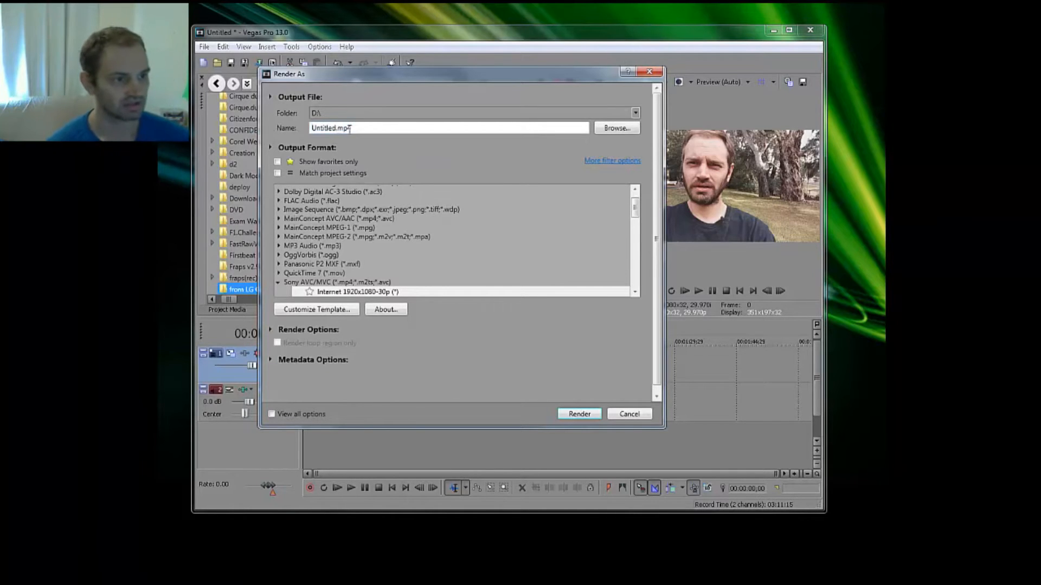
type("mp4")
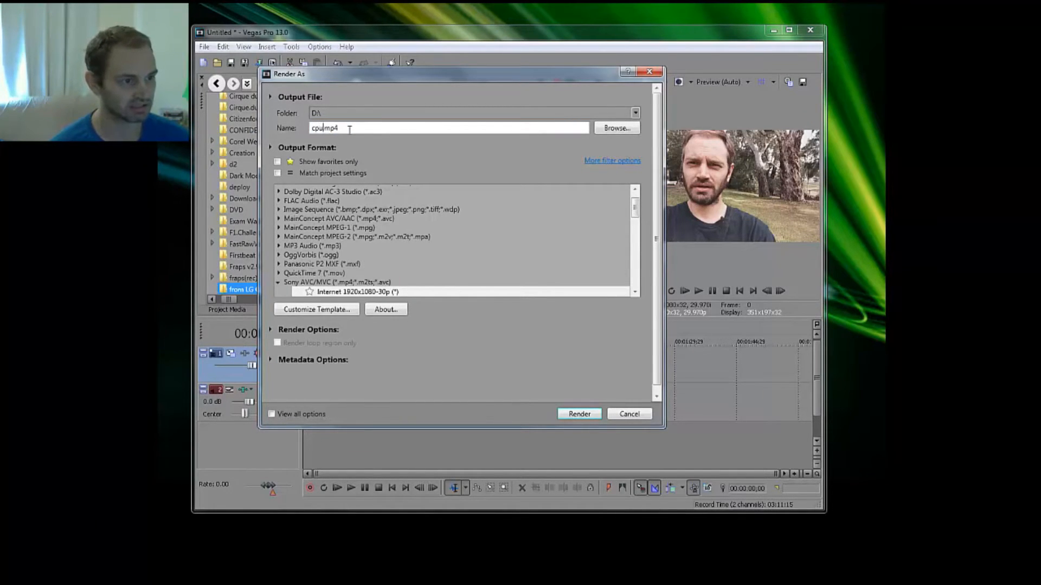
type("test")
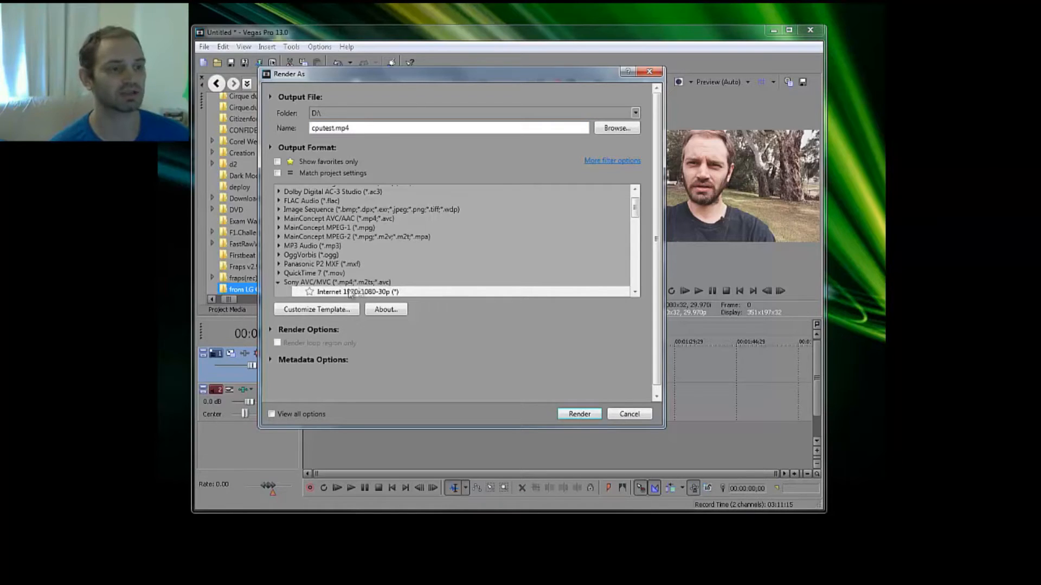
mouse_move(371, 344)
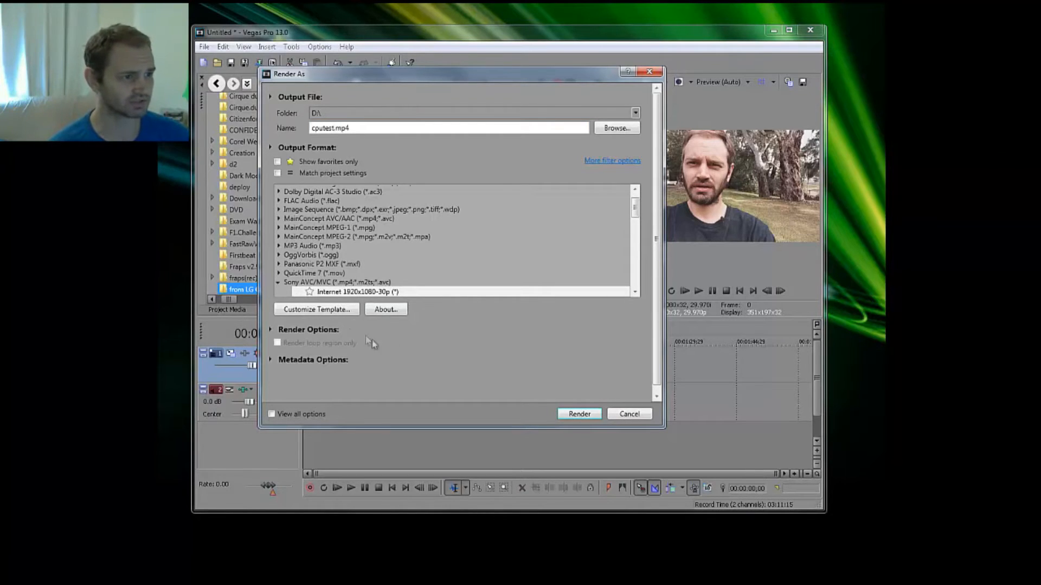
mouse_move(325, 313)
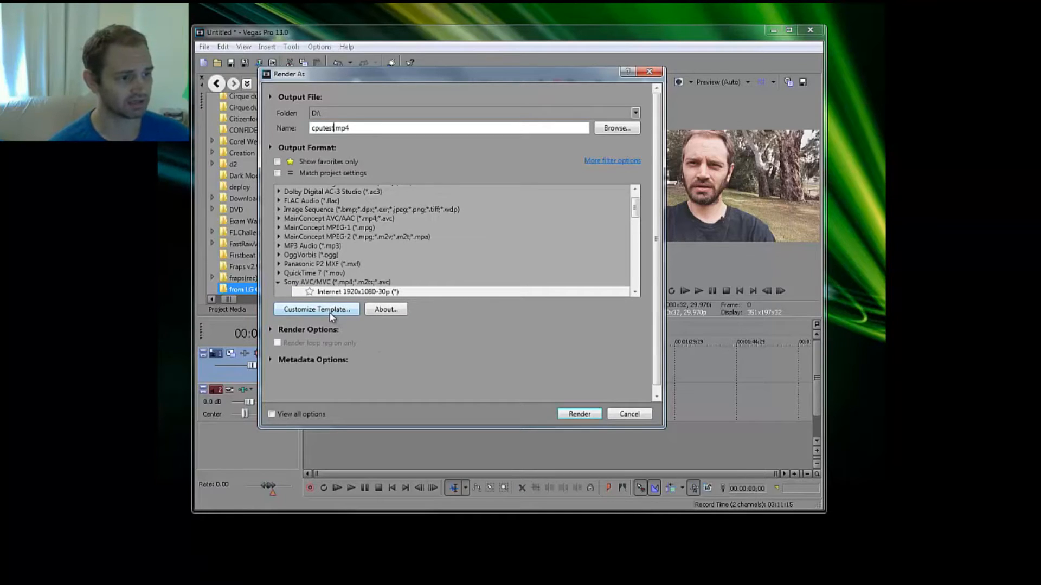
In Customize Template's System settings, run Check GPU and confirm OpenCL is available.
left_click(315, 309)
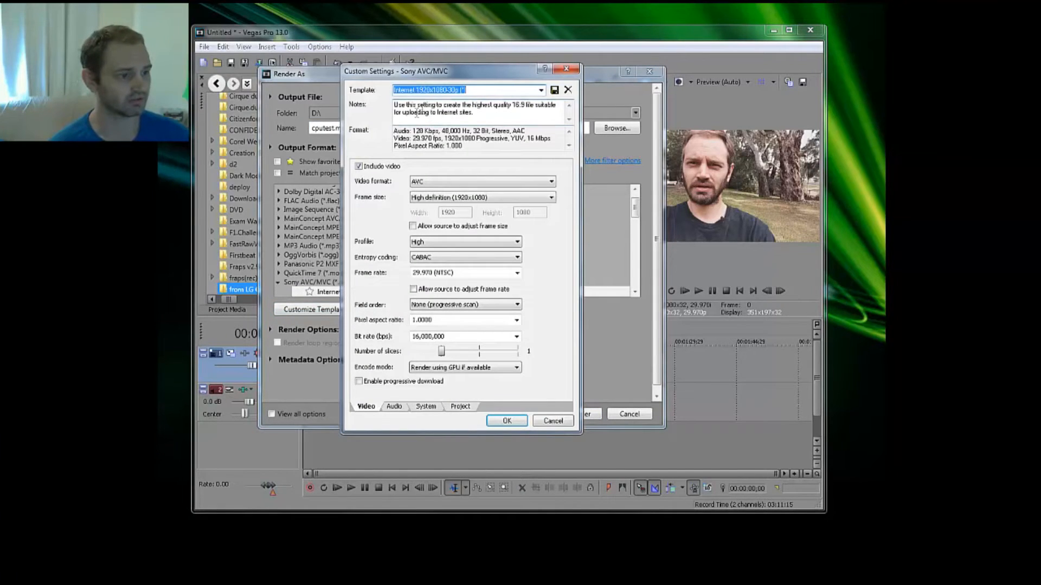
mouse_move(539, 370)
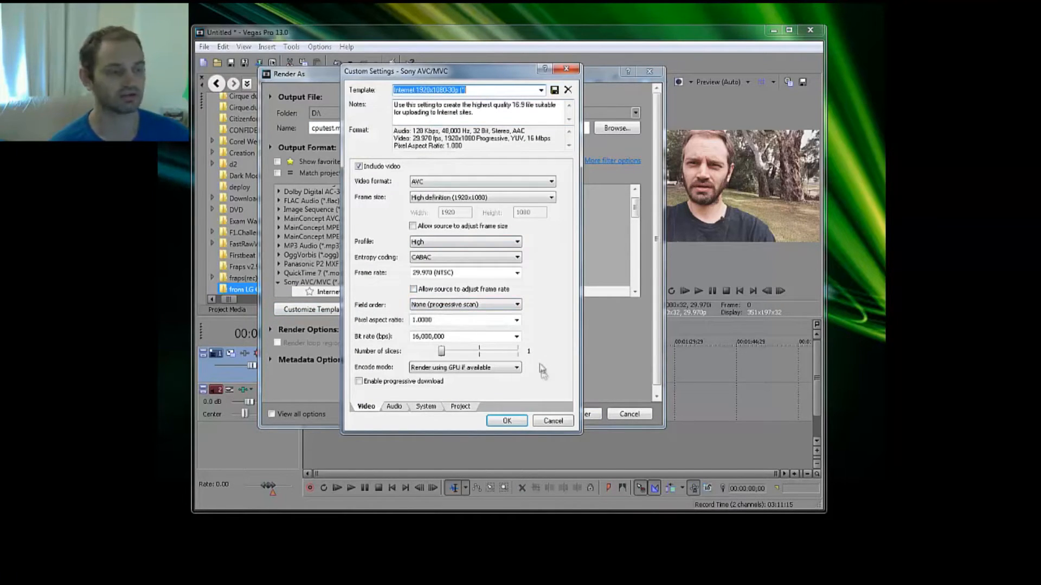
mouse_move(395, 359)
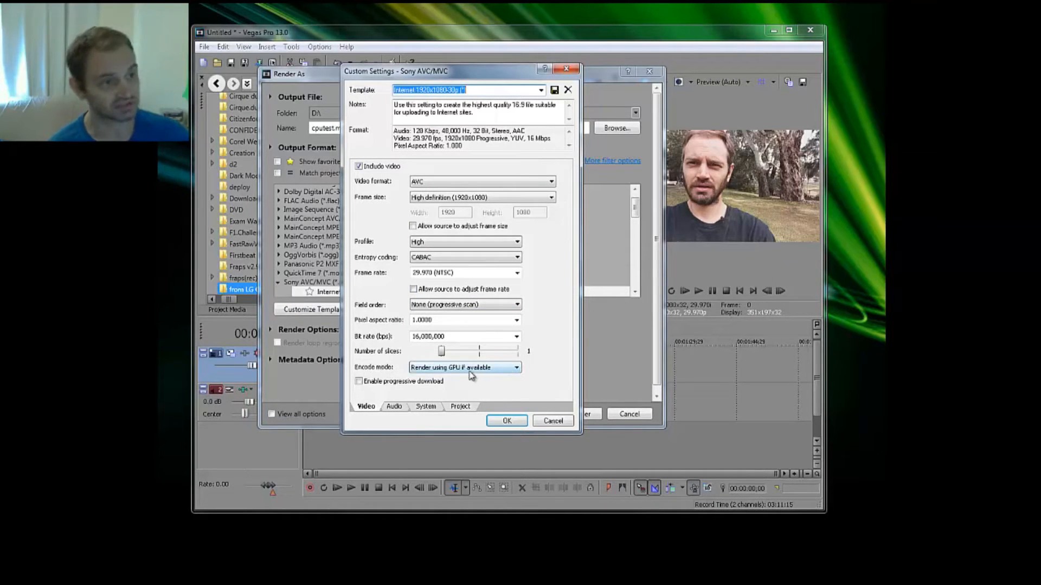
mouse_move(428, 413)
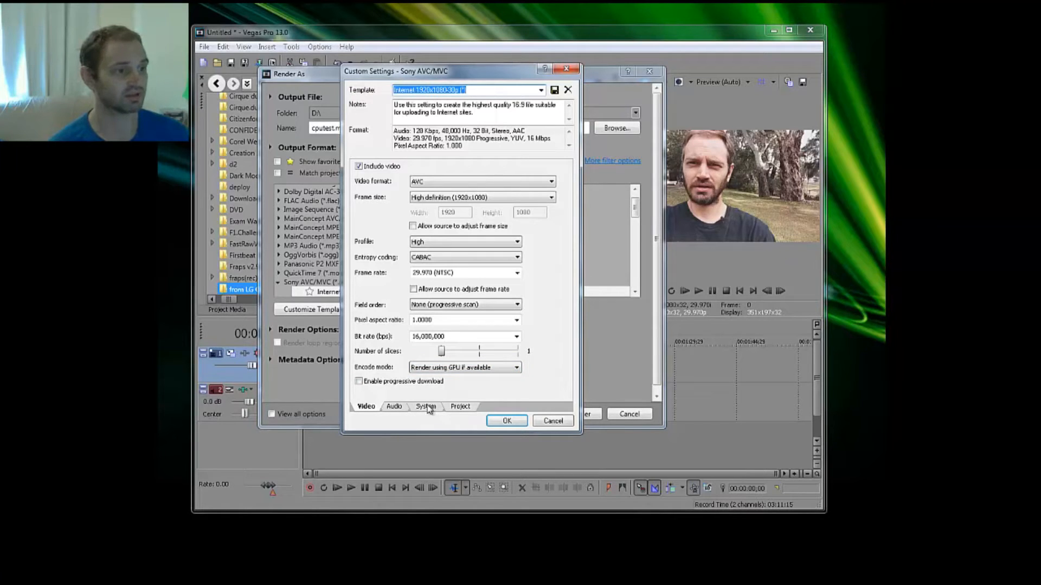
left_click(425, 406)
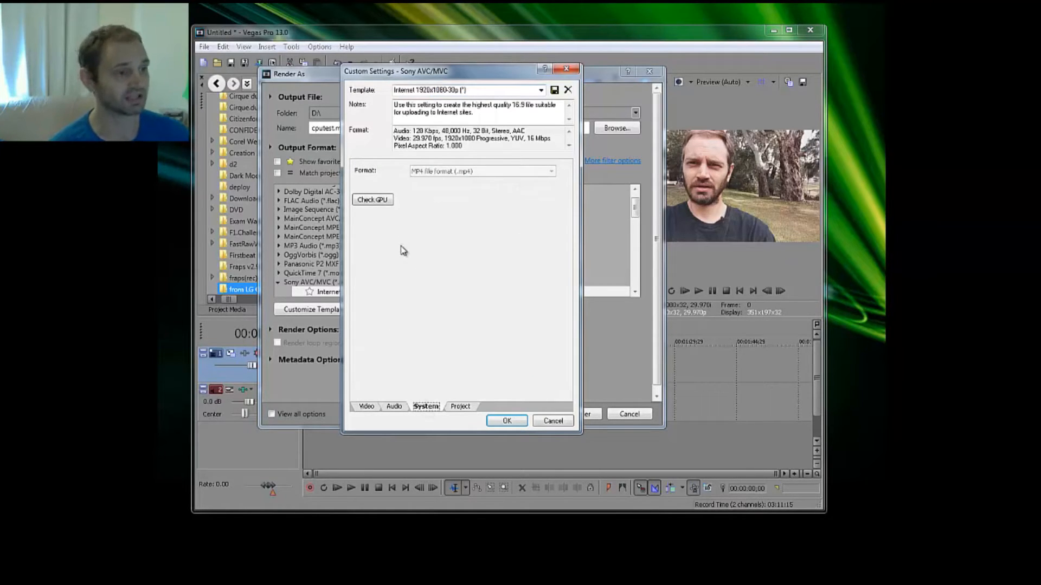
mouse_move(373, 194)
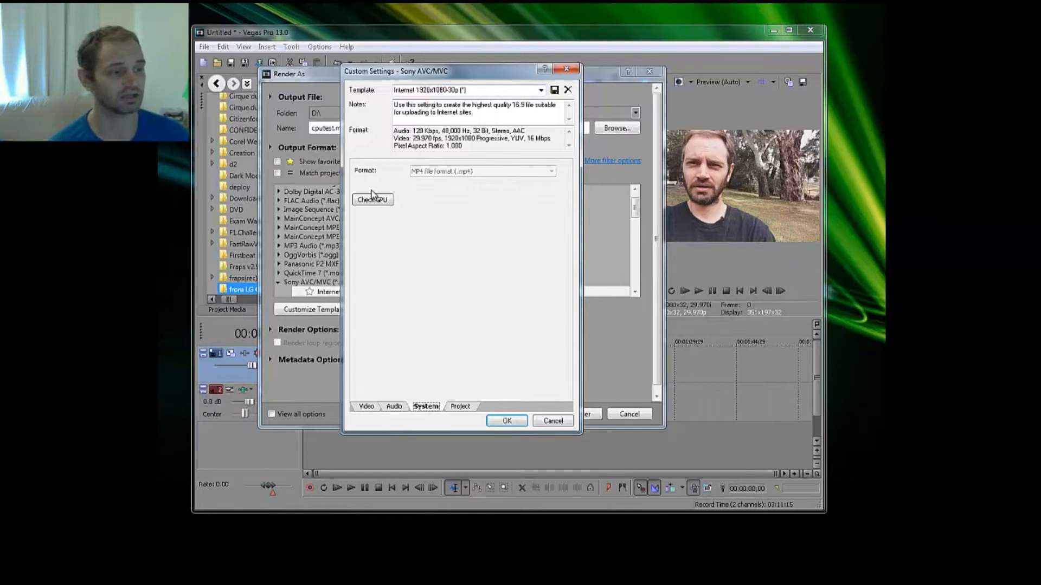
left_click(372, 199)
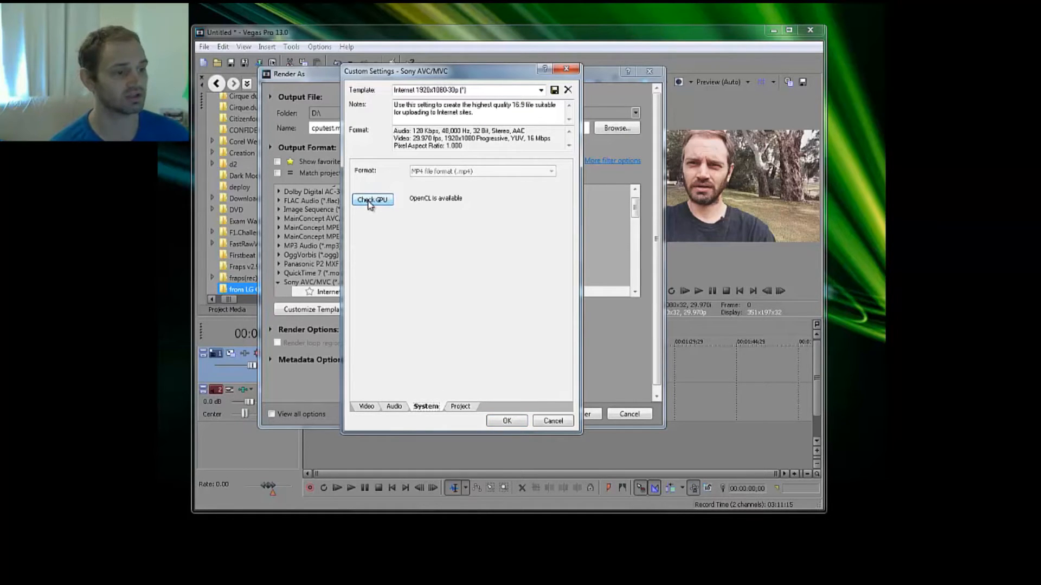
mouse_move(416, 215)
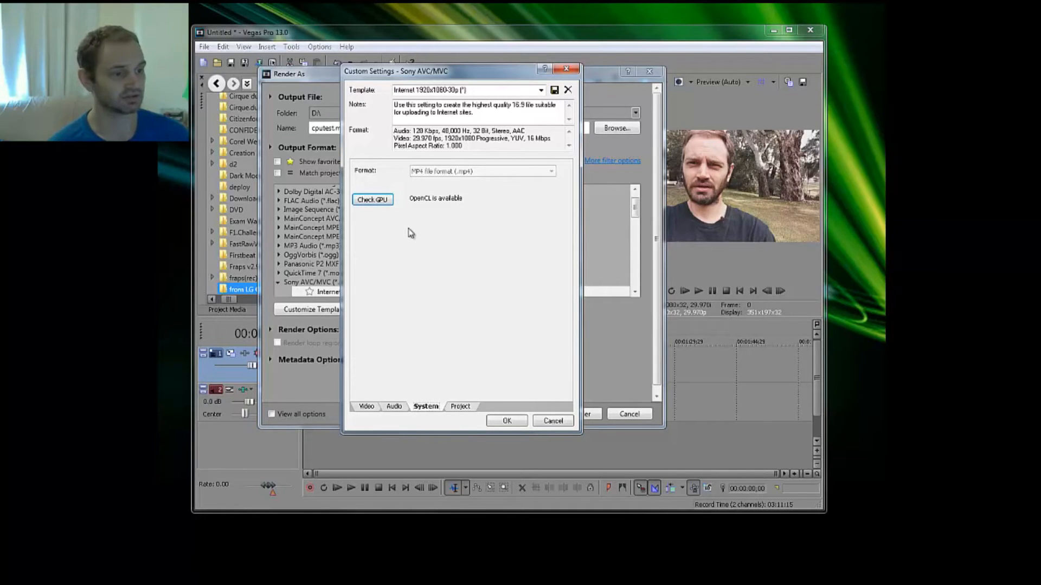
Set Encode mode to Render using CPU only and render cputest.mp4 to completion.
left_click(366, 407)
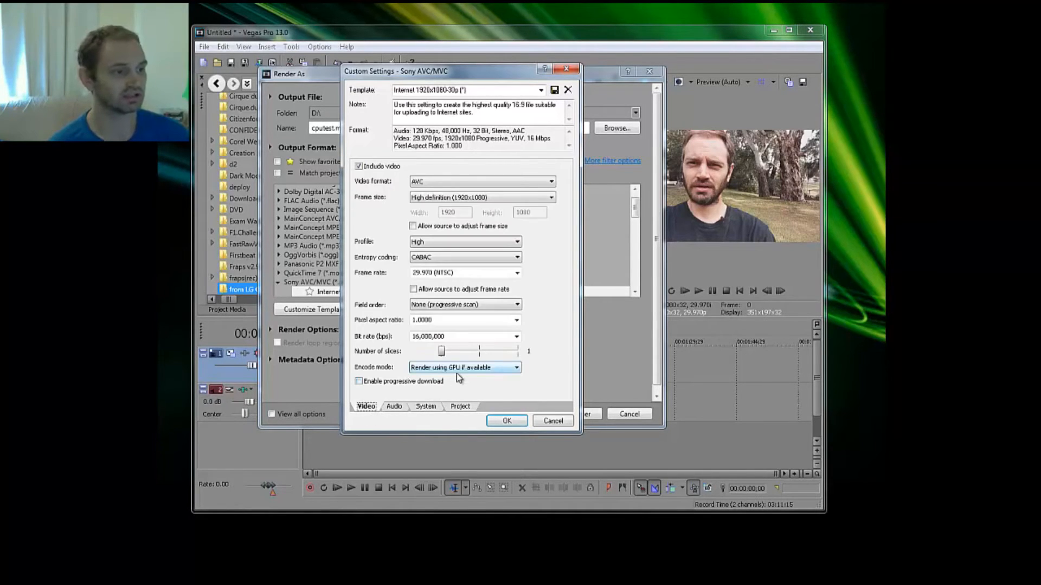
left_click(516, 368)
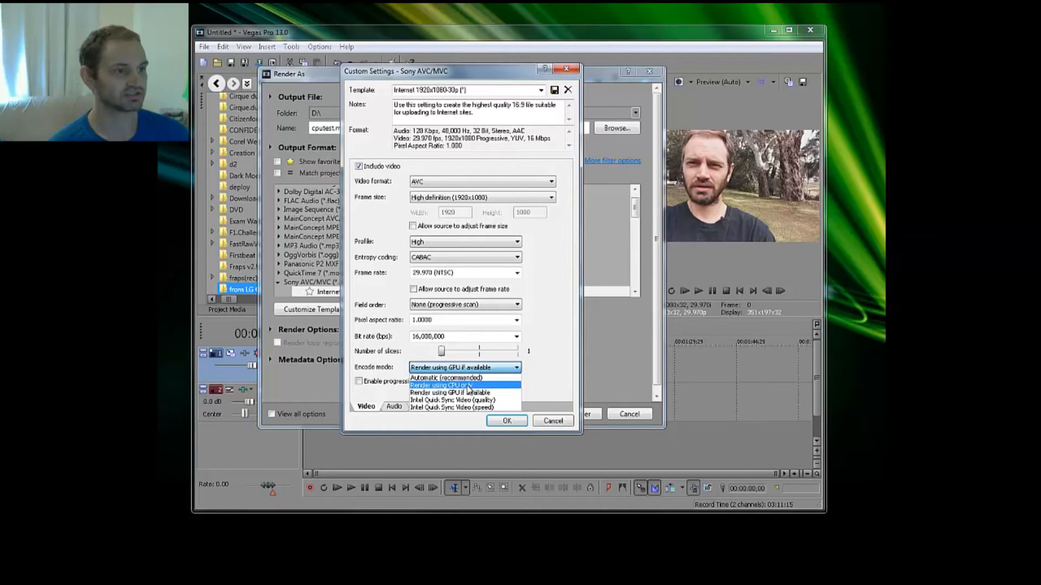
left_click(454, 386)
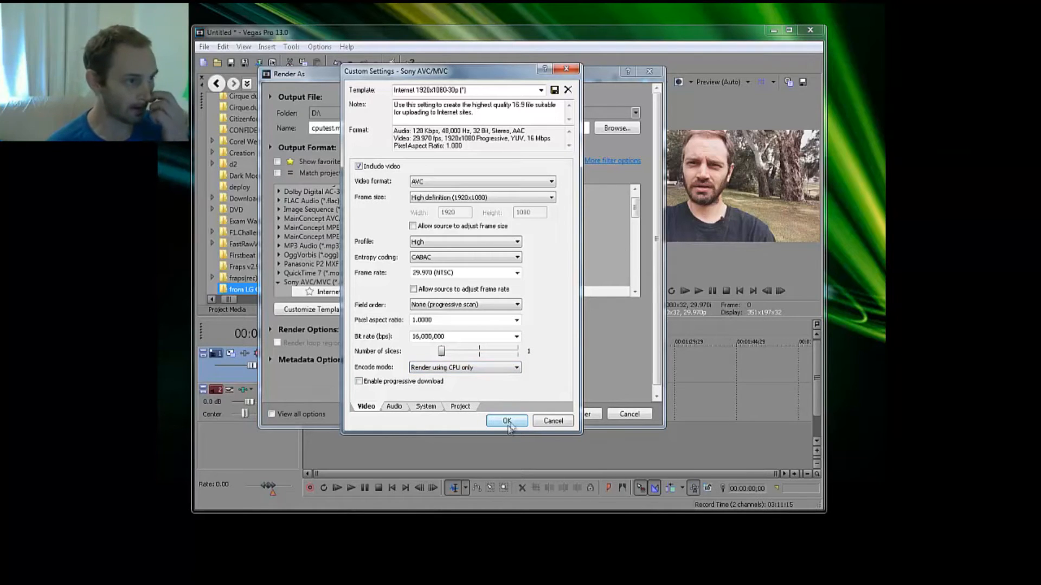
left_click(506, 421)
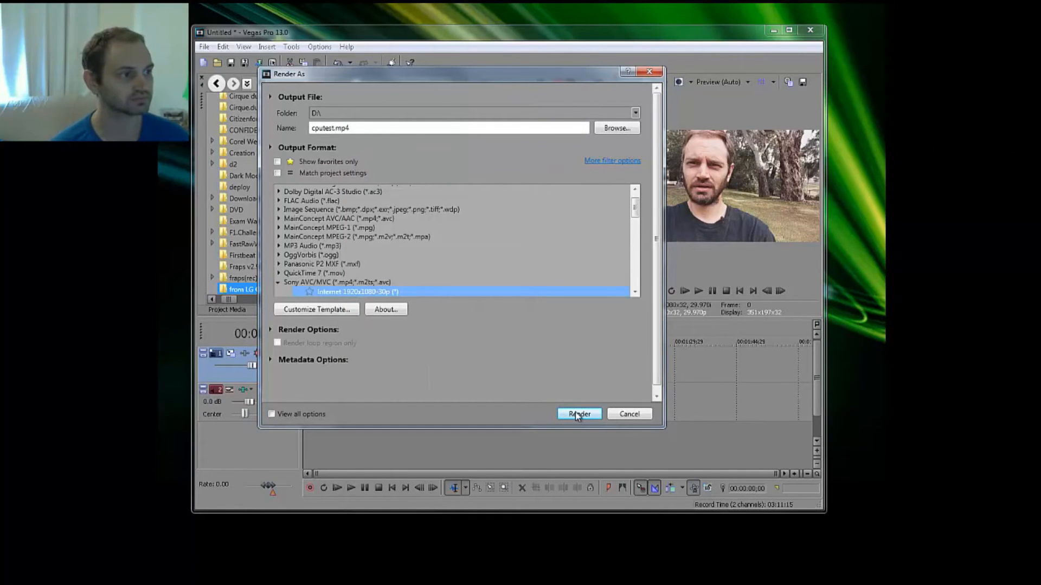
left_click(578, 413)
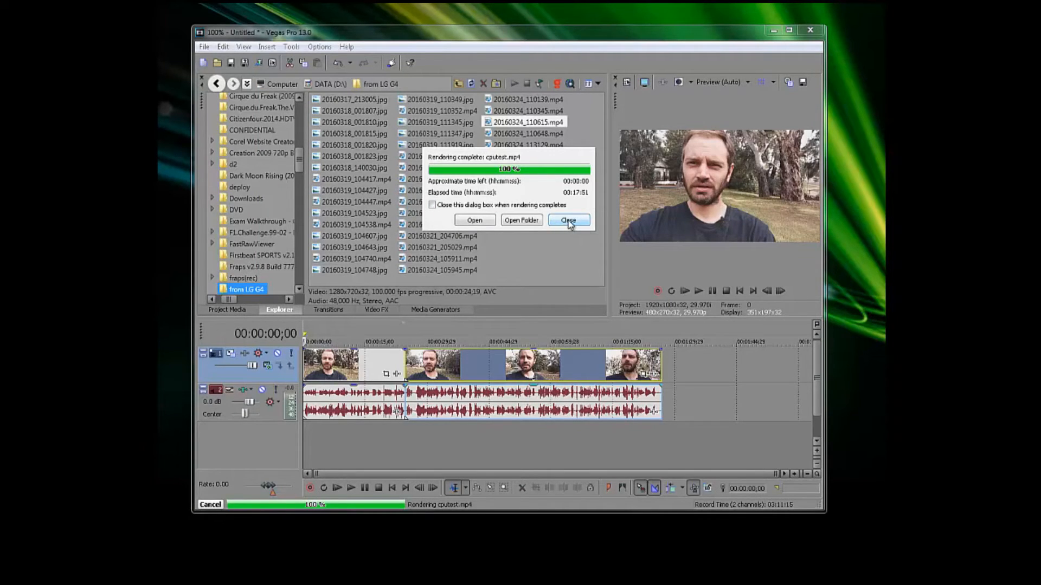
Dismiss the cputest.mp4 report and start a new Render As named GPUtest.mp4.
left_click(567, 220)
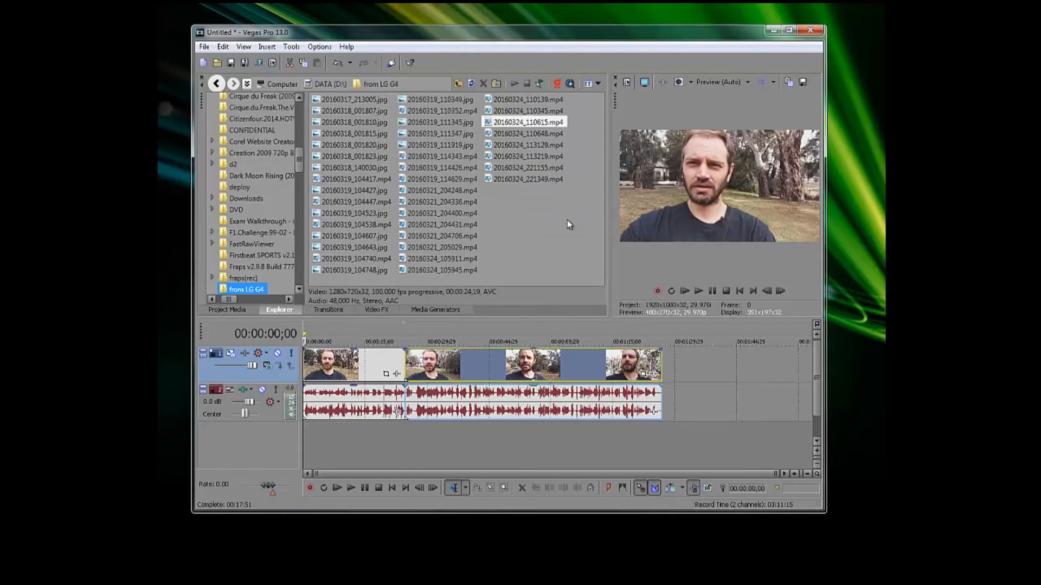
left_click(204, 46)
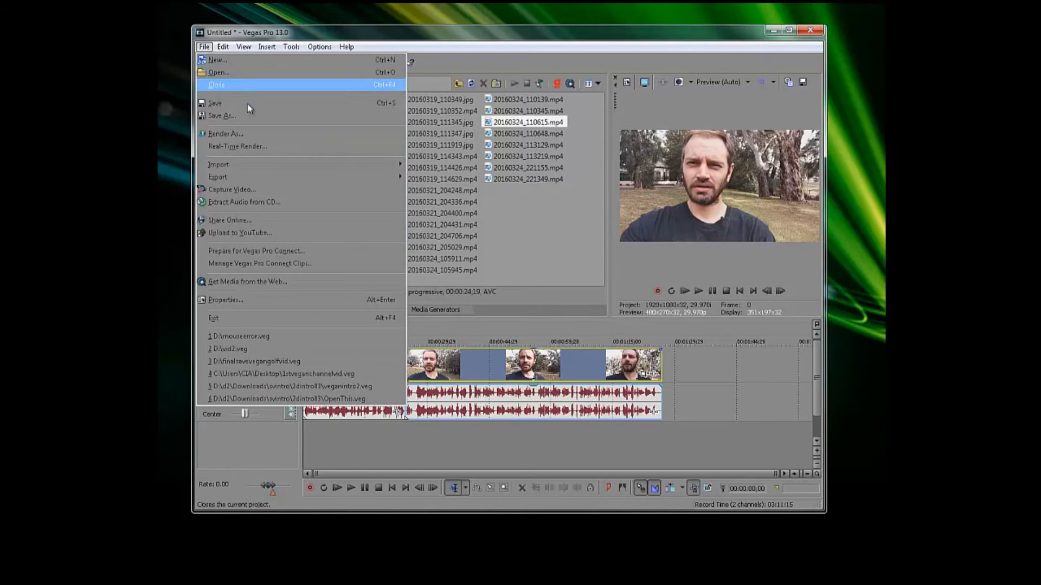
left_click(226, 133)
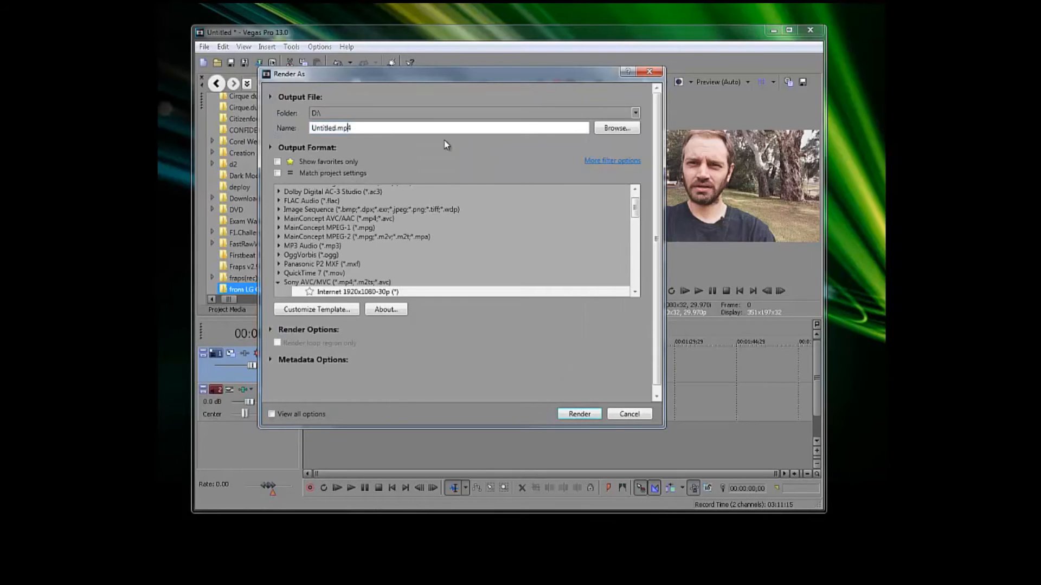
type("mp4")
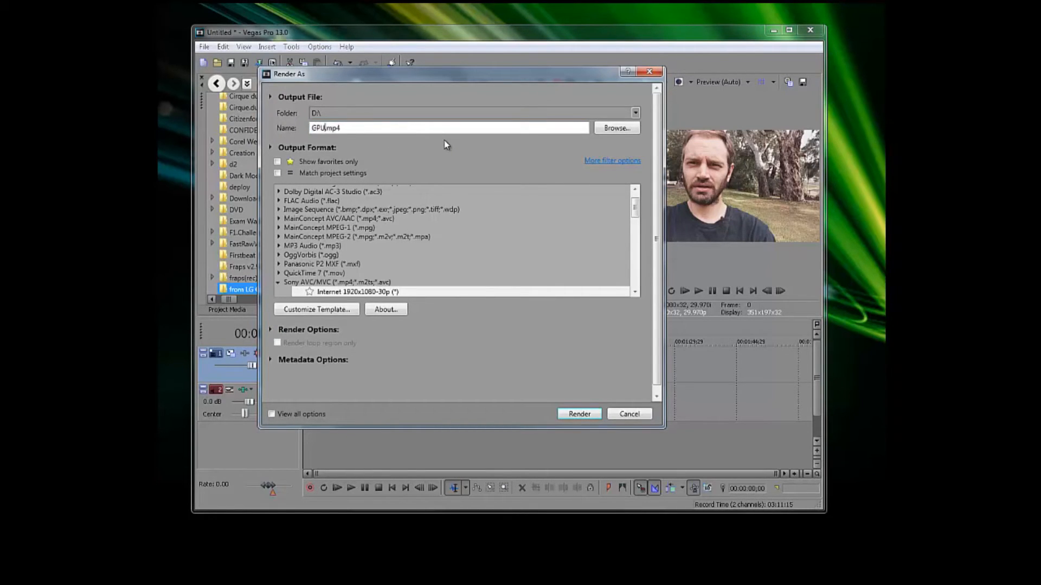
type("test")
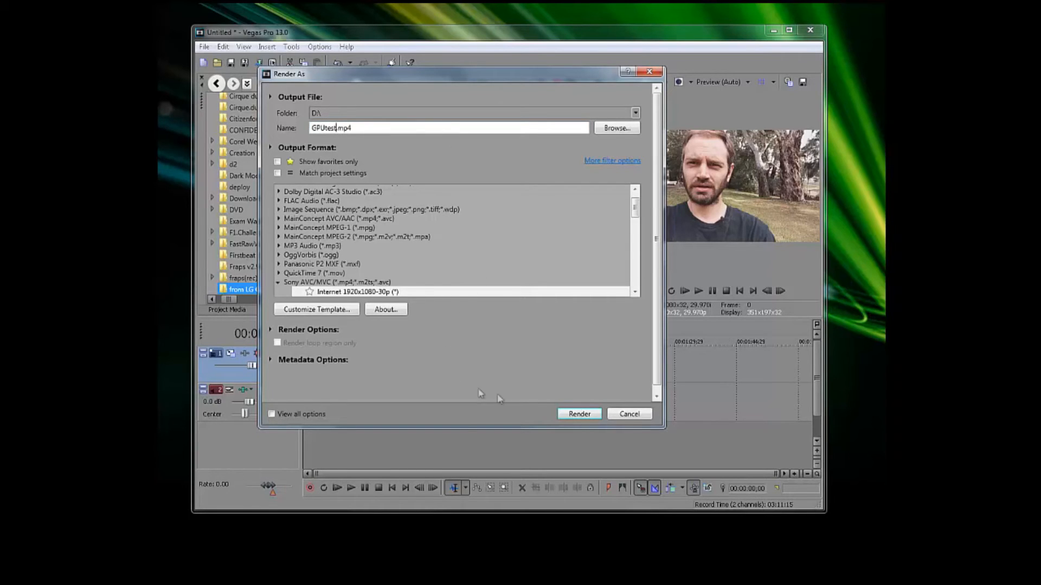
Set Encode mode to Render using GPU if available and confirm the template.
left_click(315, 309)
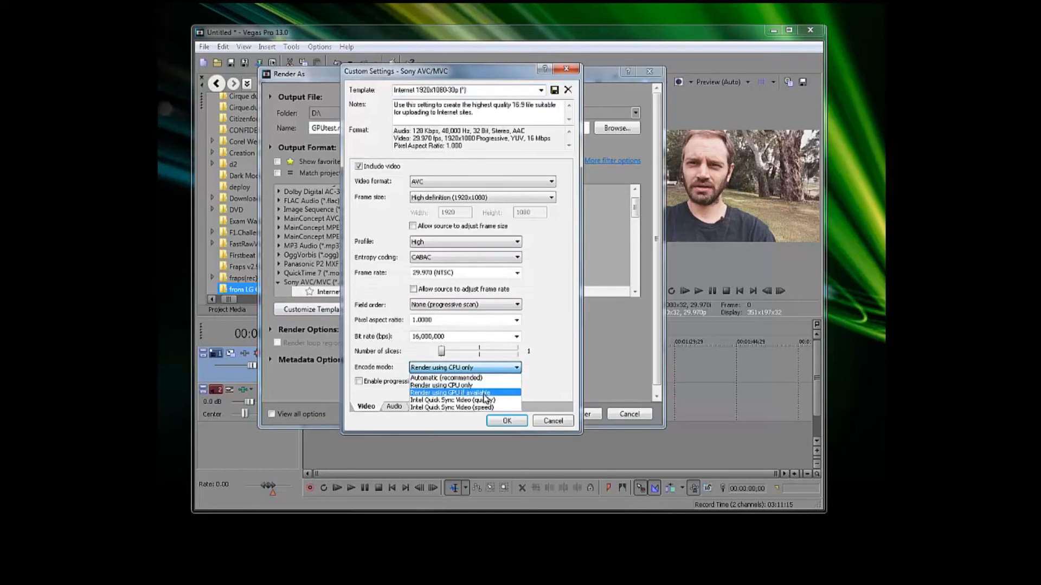
left_click(450, 392)
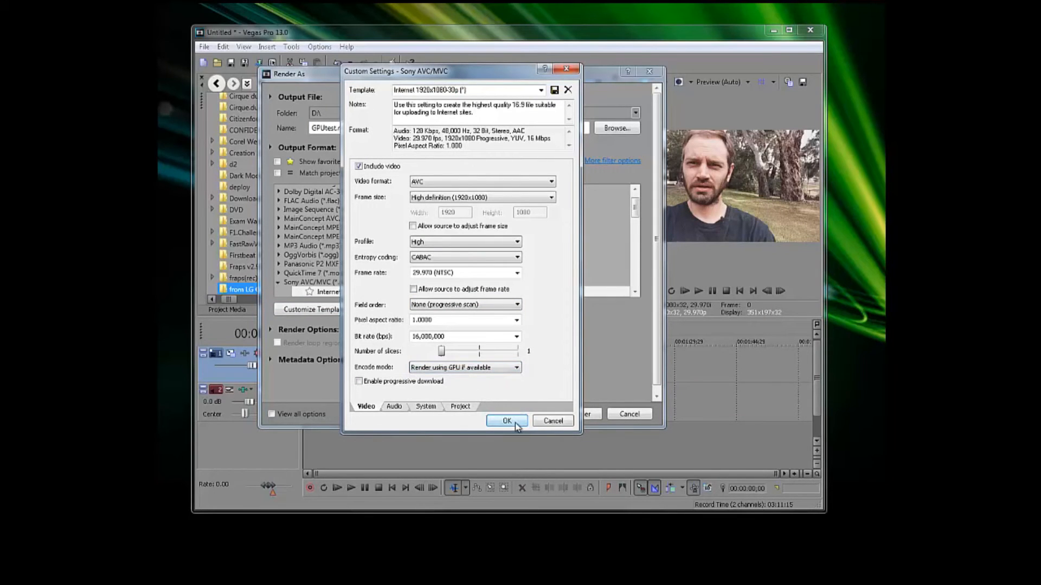
left_click(506, 421)
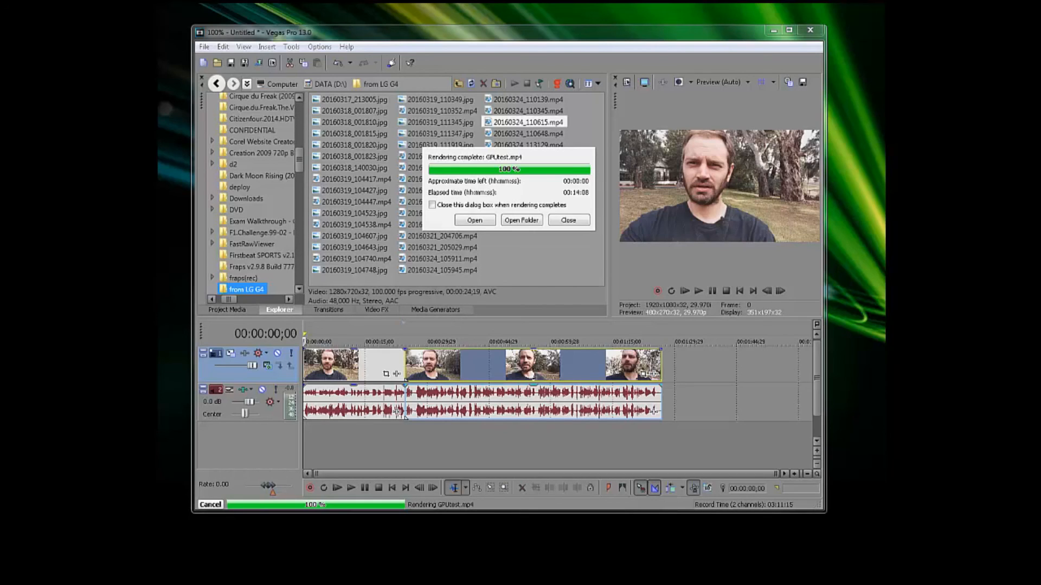
mouse_move(189, 378)
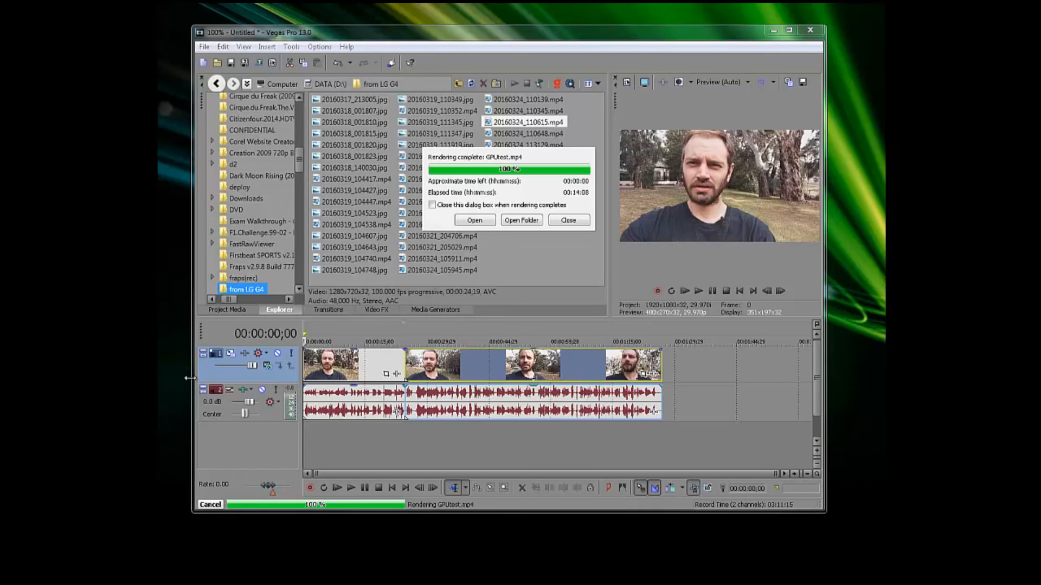